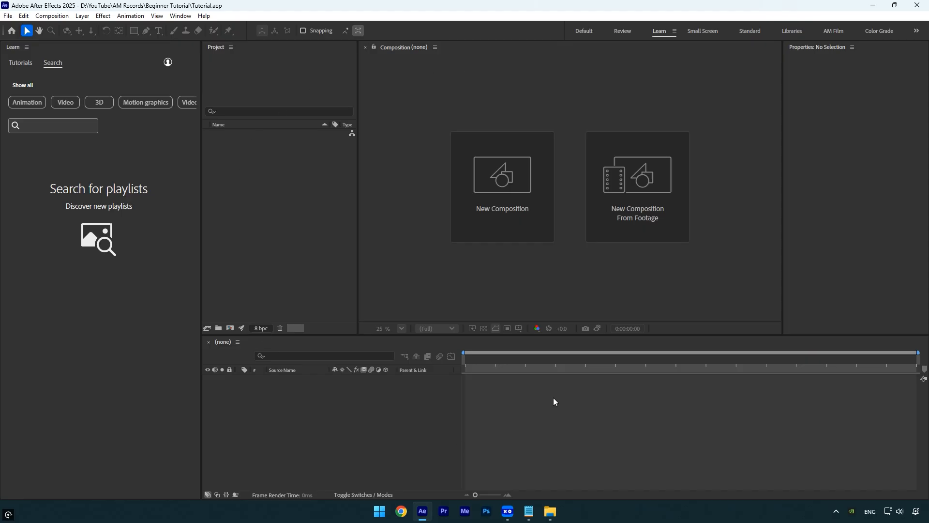
pyautogui.moveTo(68, 115)
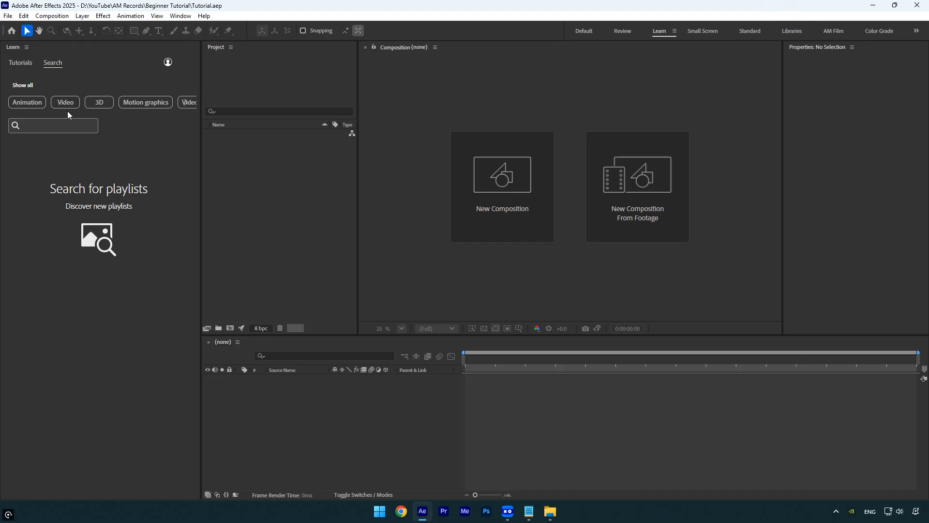
pyautogui.moveTo(455, 273)
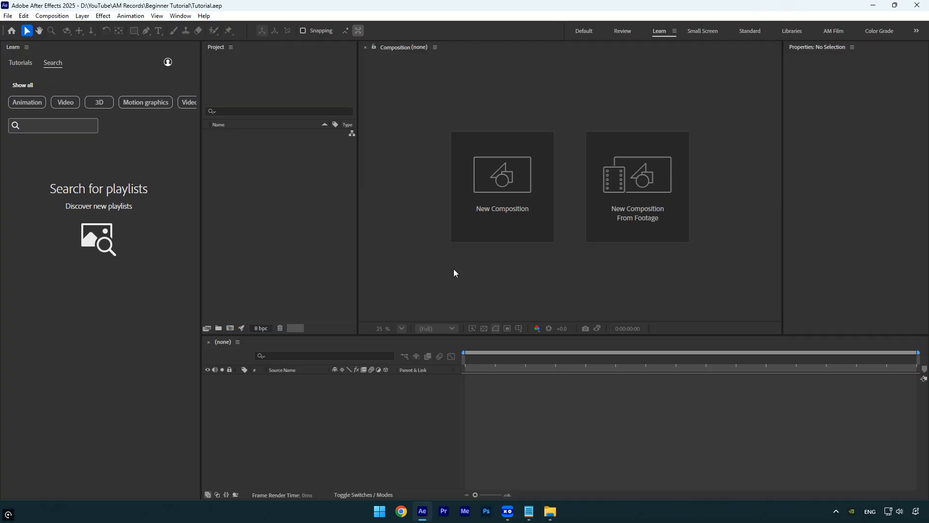
pyautogui.moveTo(732, 28)
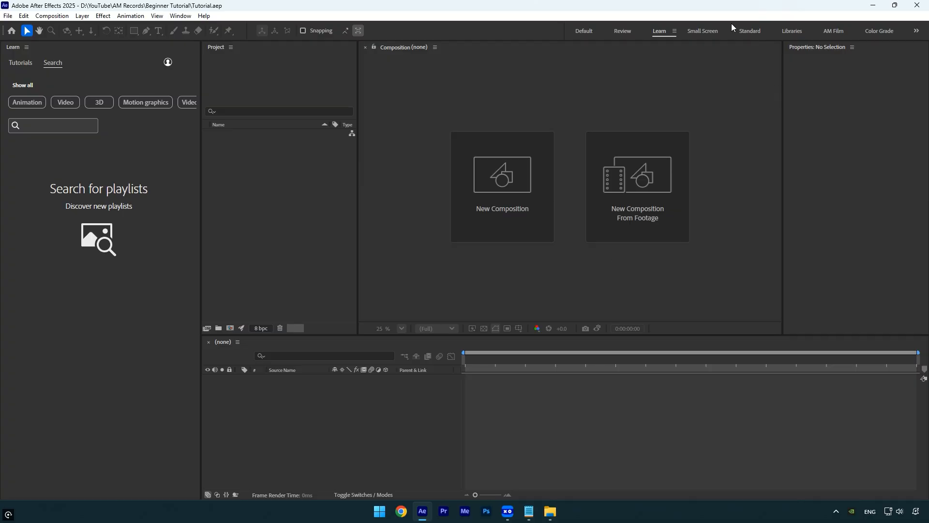
pyautogui.moveTo(587, 17)
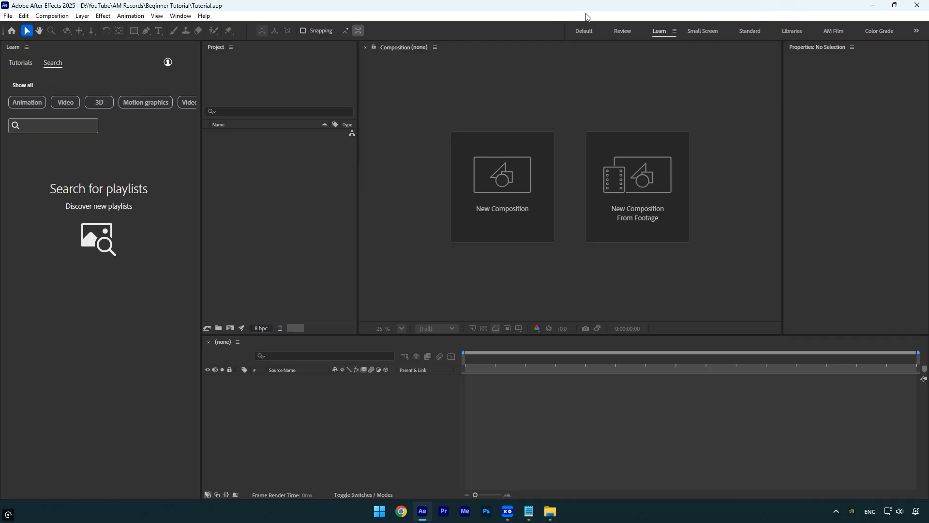
# Settle on the Default workspace and close the Content-Aware Fill and Tracker panels
pyautogui.click(583, 31)
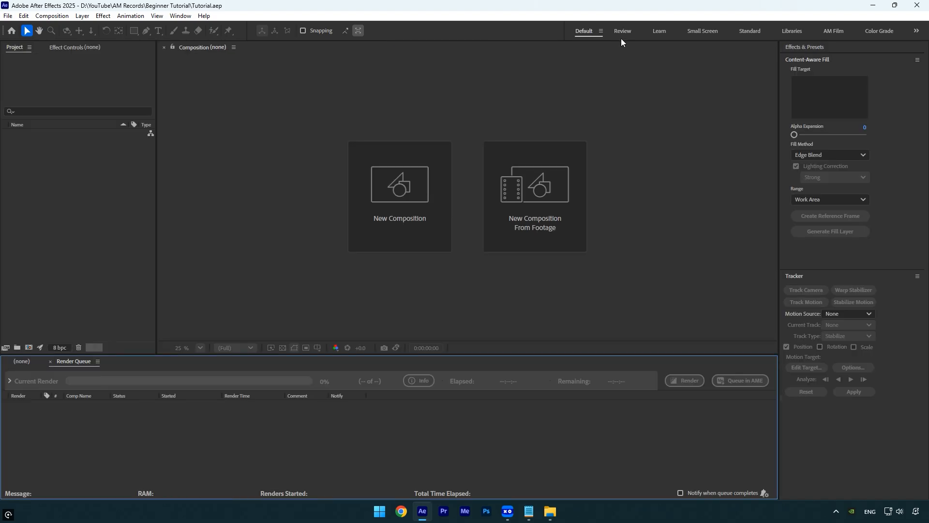
pyautogui.click(658, 31)
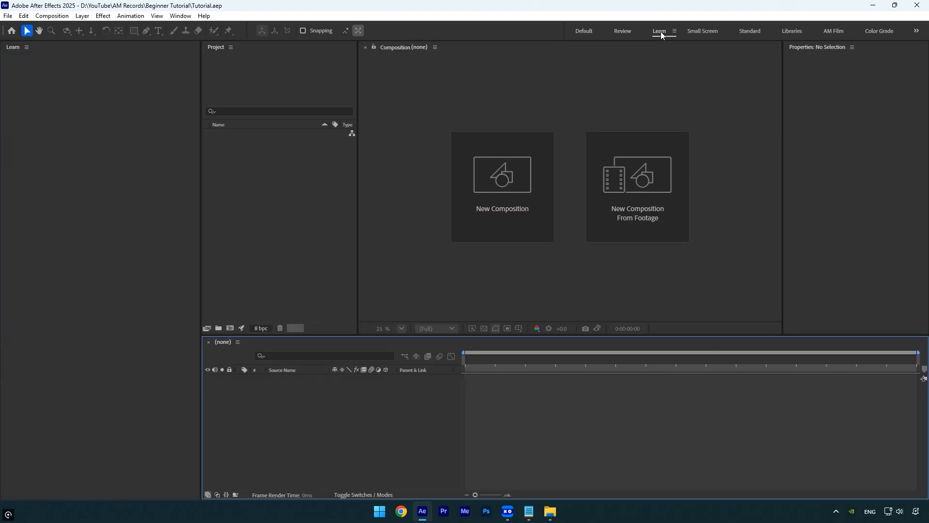
pyautogui.click(583, 31)
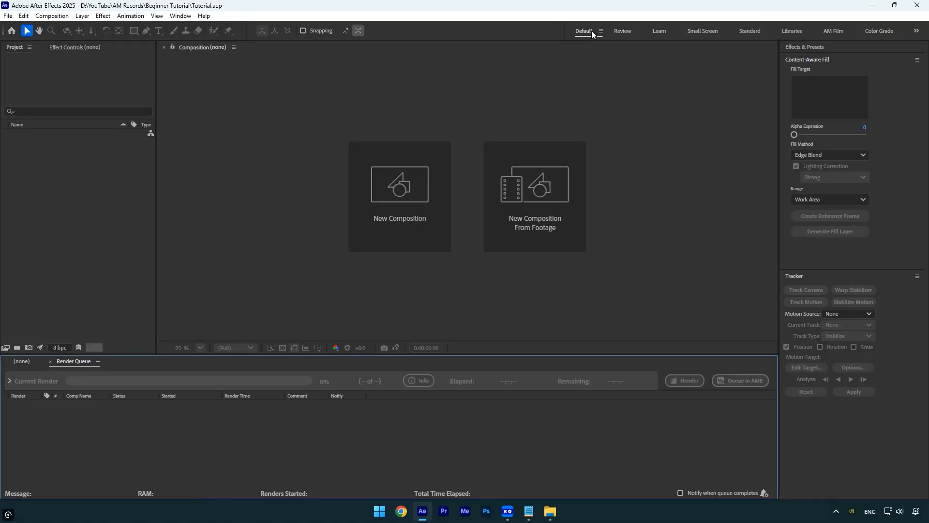
pyautogui.moveTo(591, 57)
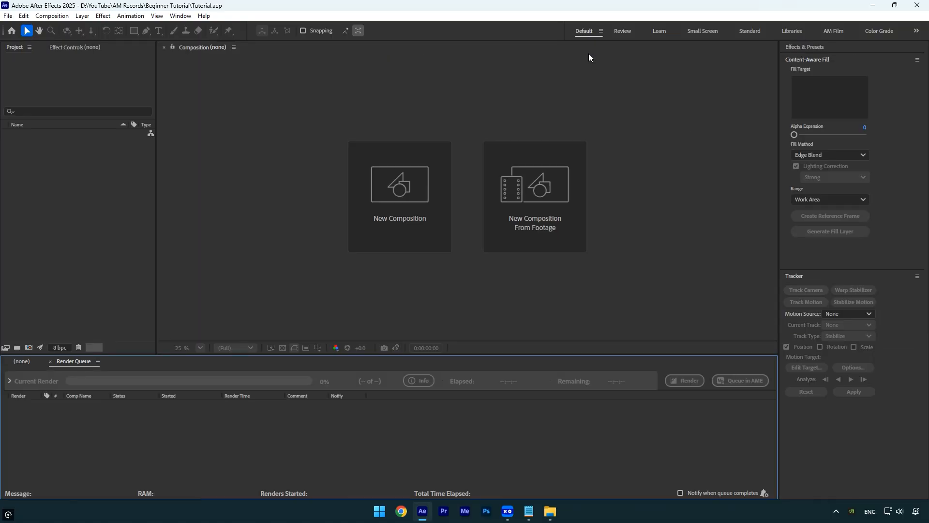
pyautogui.click(916, 46)
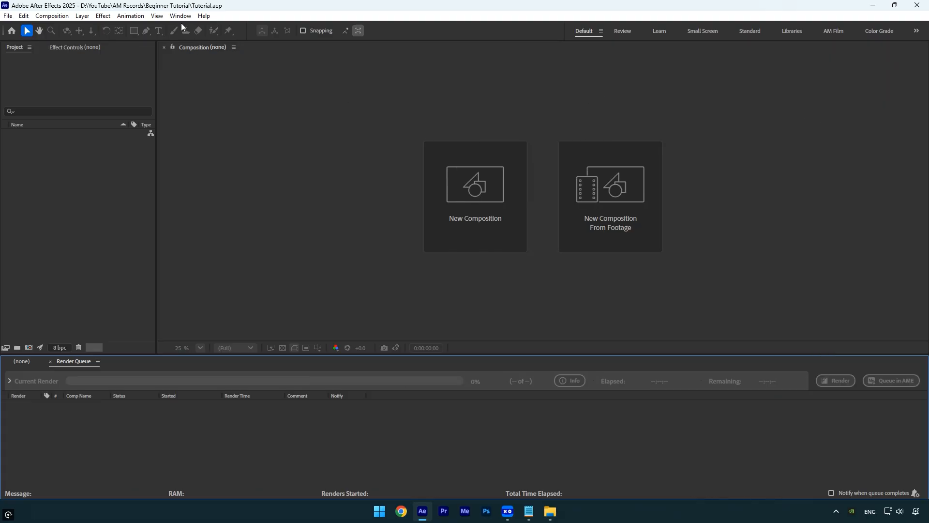
# Re-enable Content-Aware Fill and Effects & Presets from the Window menu, docked with Tracker
pyautogui.click(180, 16)
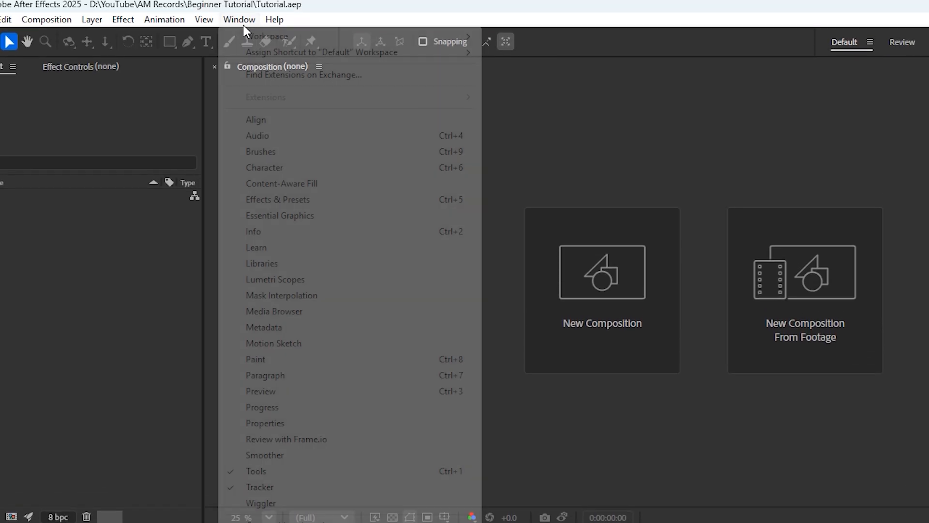
pyautogui.click(239, 19)
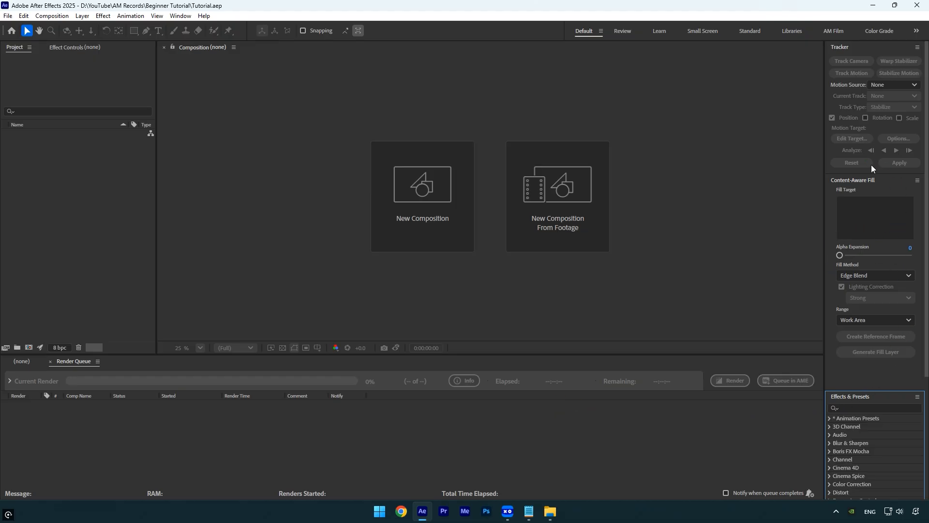
pyautogui.moveTo(882, 190)
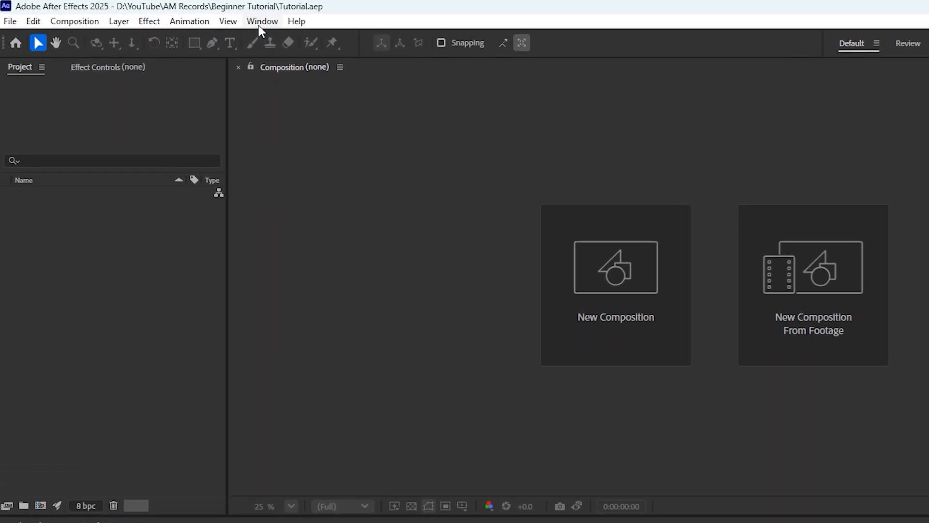
# Save the current panel layout as a new workspace via Window > Workspace
pyautogui.click(262, 21)
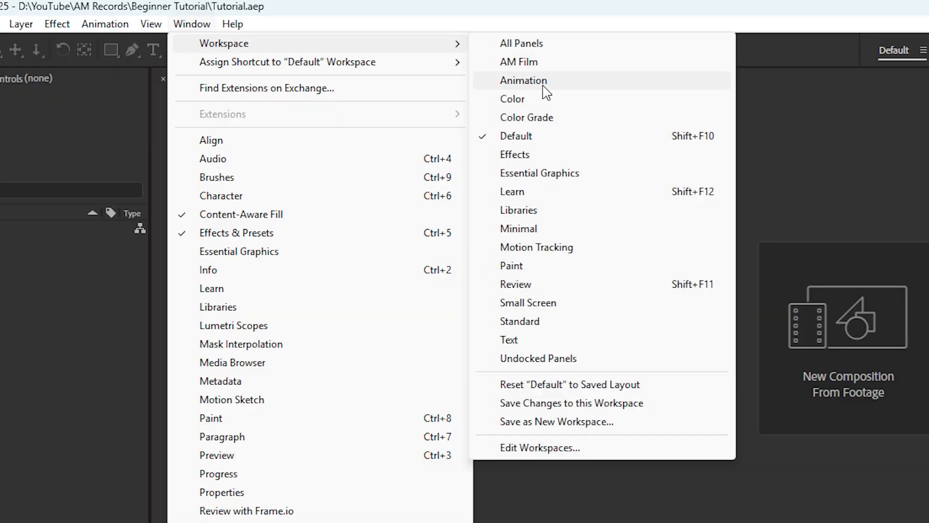
pyautogui.click(555, 421)
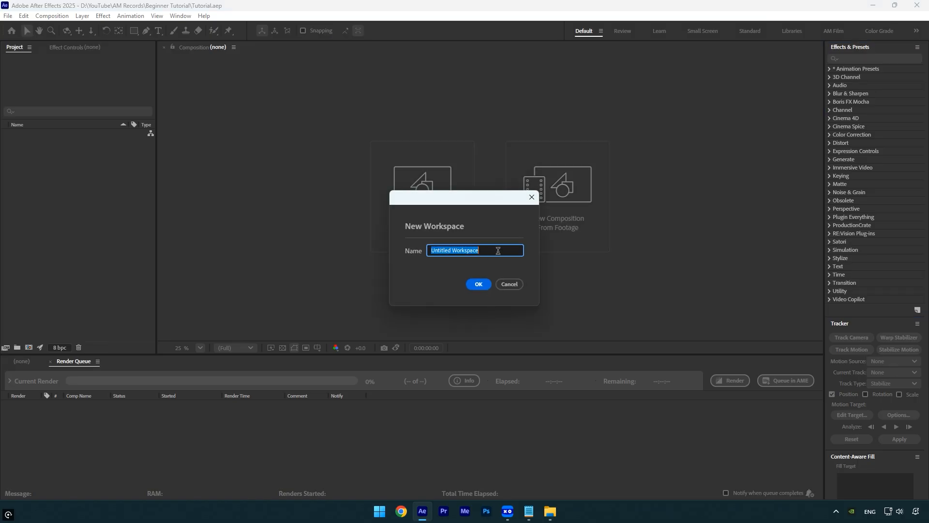
pyautogui.click(508, 283)
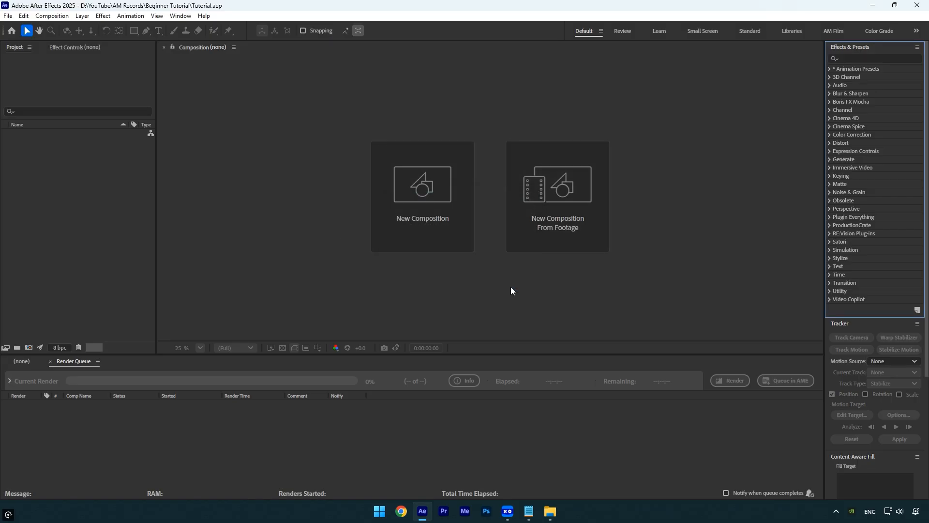
pyautogui.moveTo(819, 25)
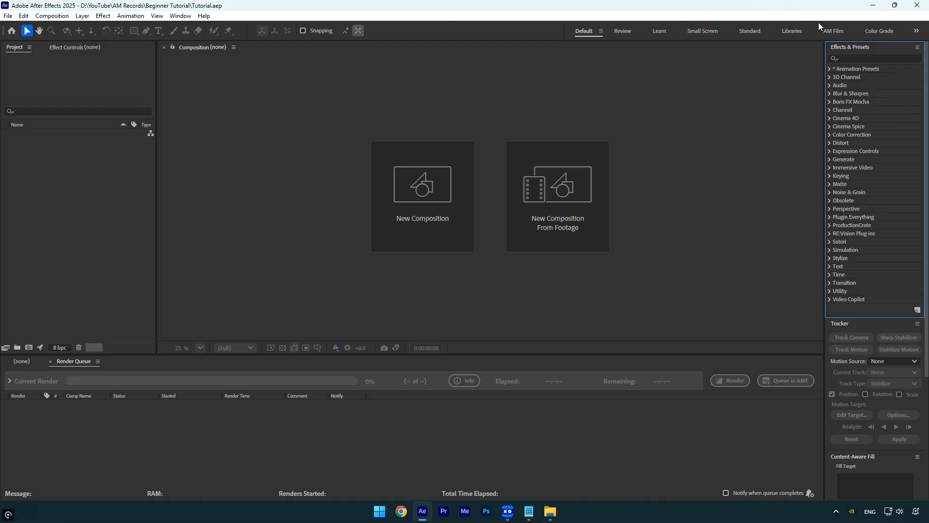
pyautogui.moveTo(838, 36)
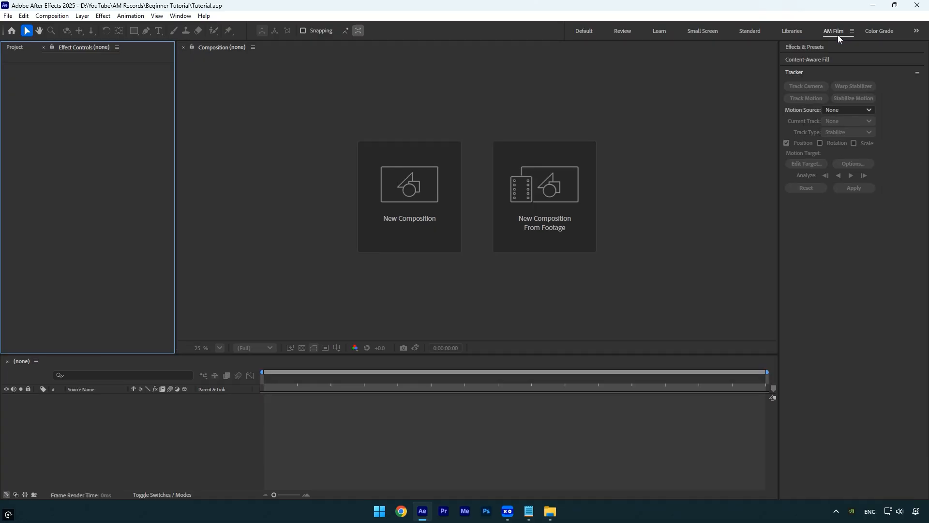
pyautogui.moveTo(841, 247)
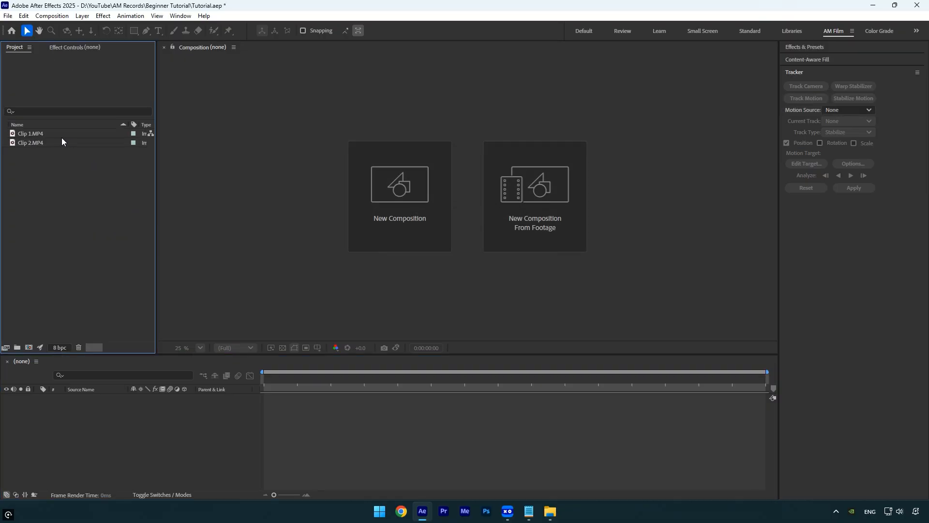
pyautogui.moveTo(63, 142)
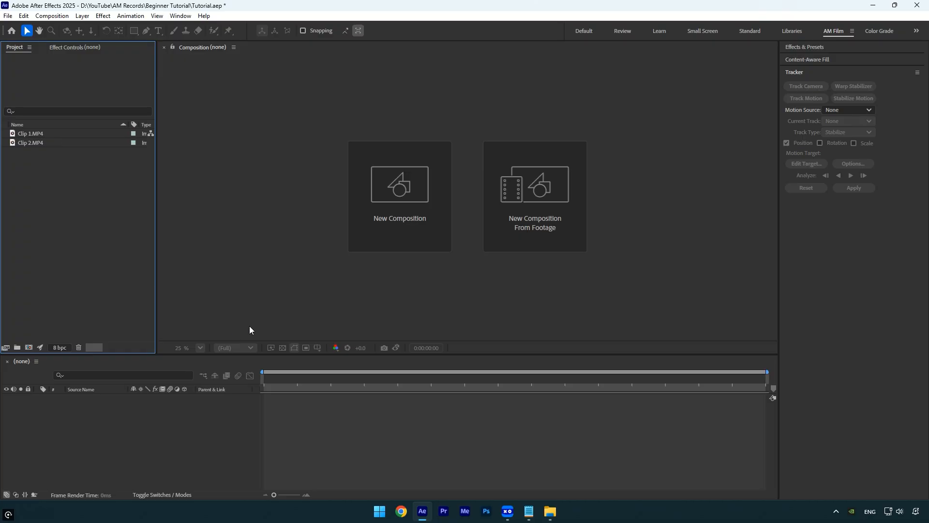
# Cancel the blank New Composition dialog so the composition is built from Clip 1.MP4 instead
pyautogui.click(398, 184)
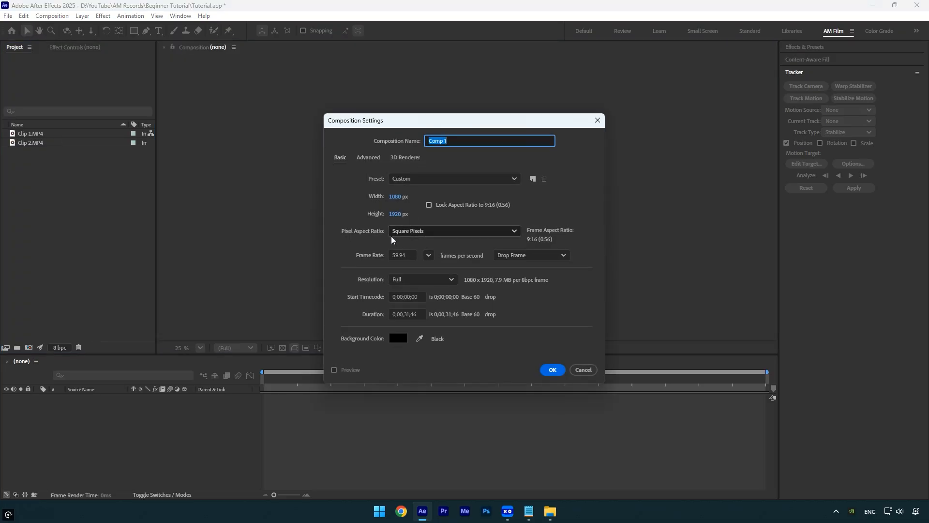
pyautogui.click(582, 369)
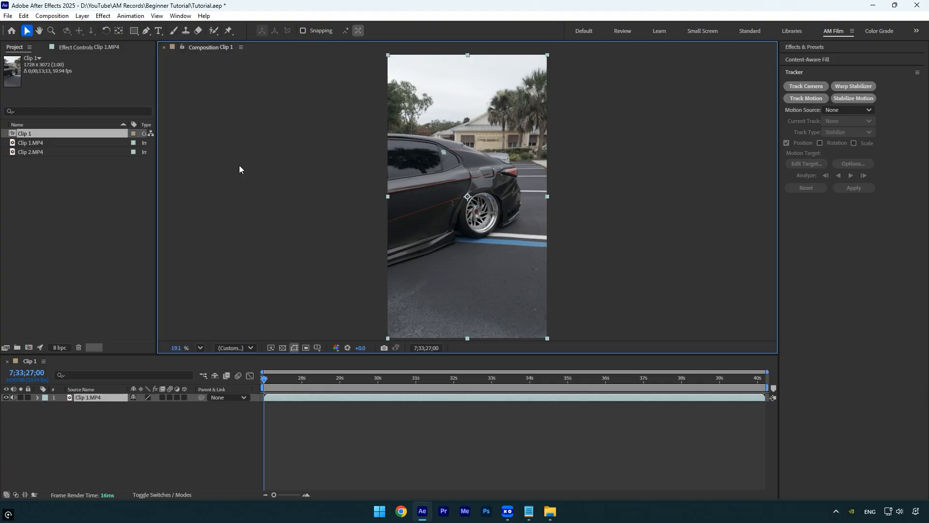
pyautogui.moveTo(54, 57)
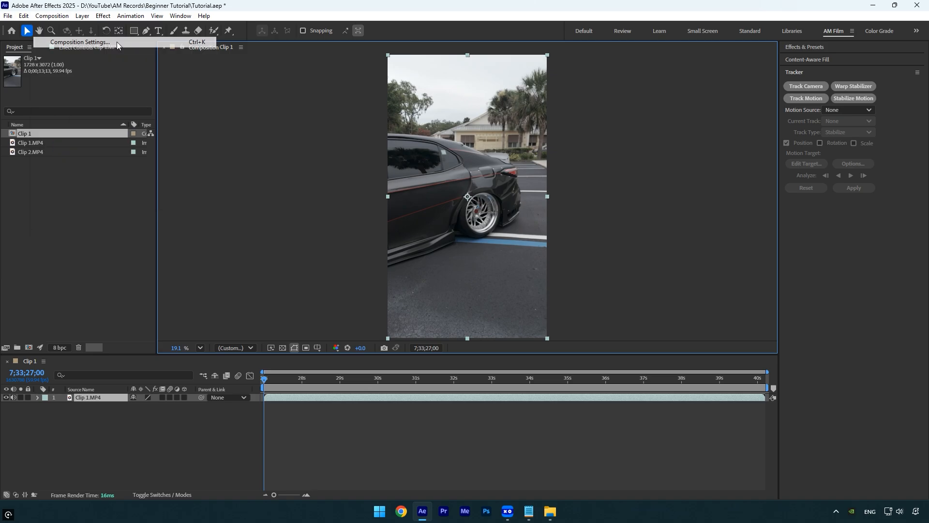
# Rename the composition to 'Editing - Tutorial' in Composition Settings and confirm
pyautogui.click(78, 42)
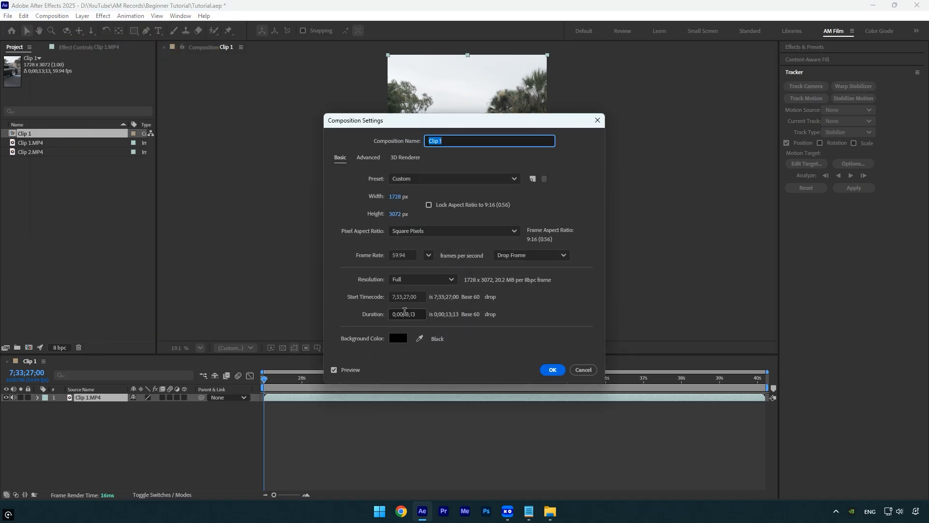
pyautogui.click(550, 369)
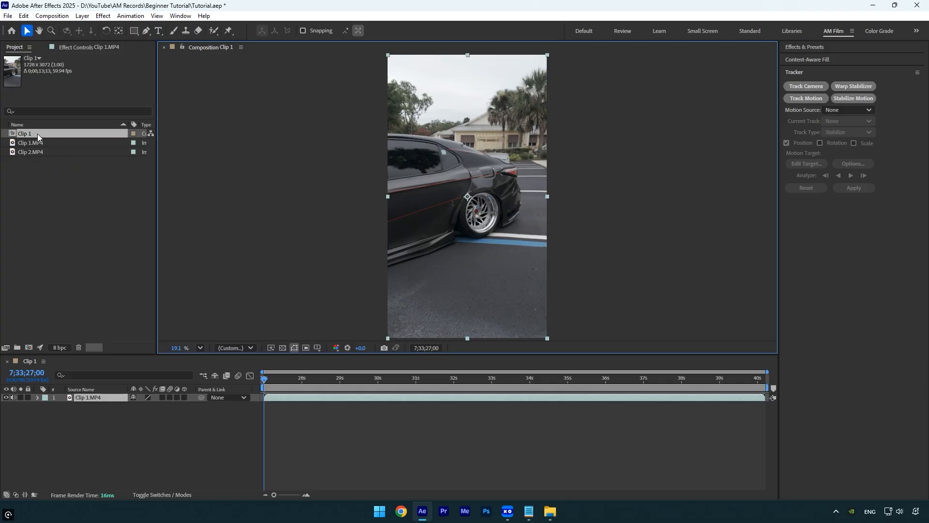
pyautogui.moveTo(37, 137)
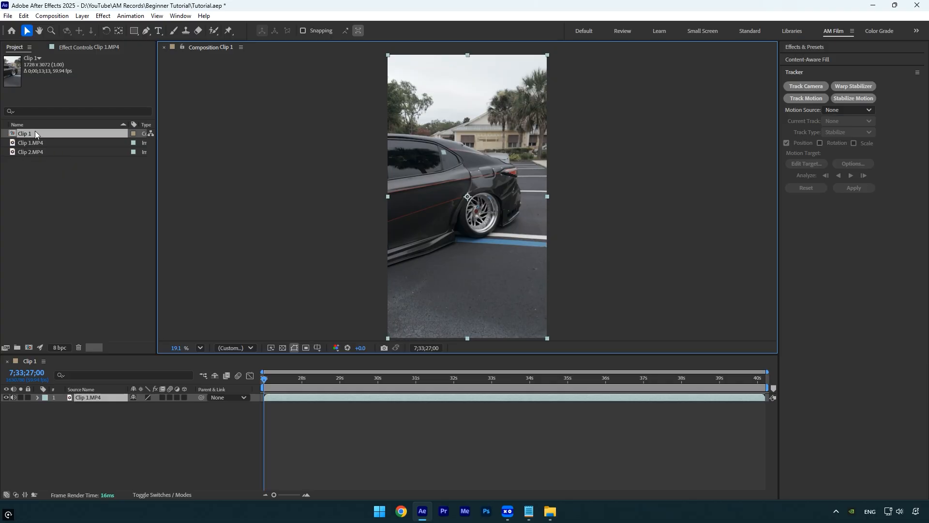
pyautogui.click(51, 15)
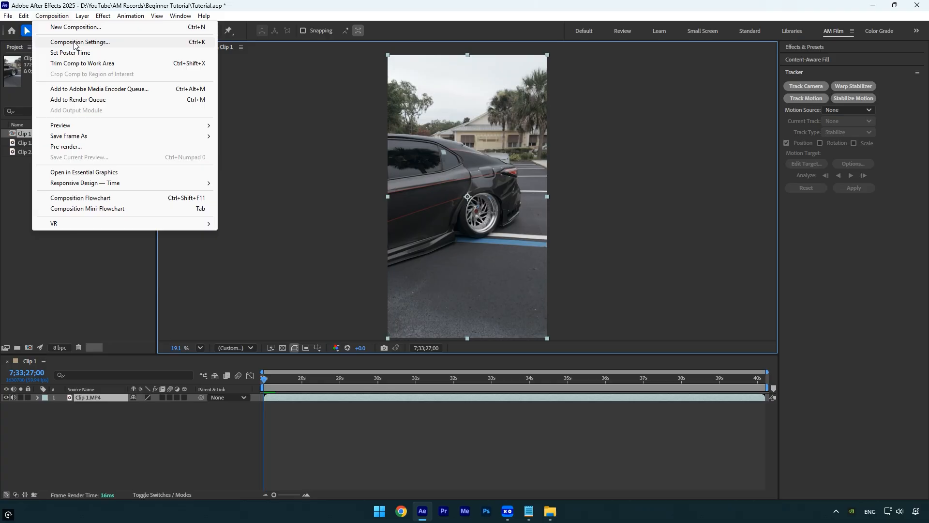
pyautogui.click(81, 42)
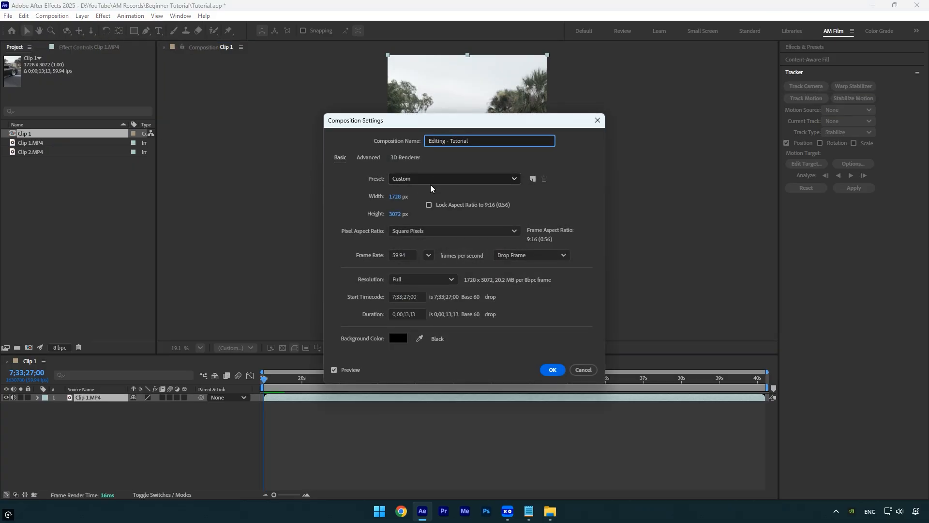
pyautogui.click(551, 369)
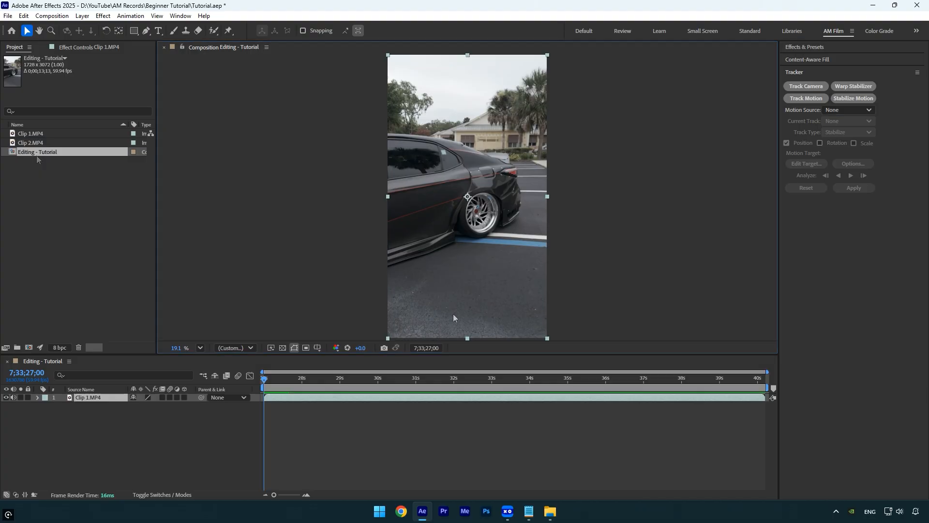
pyautogui.moveTo(422, 288)
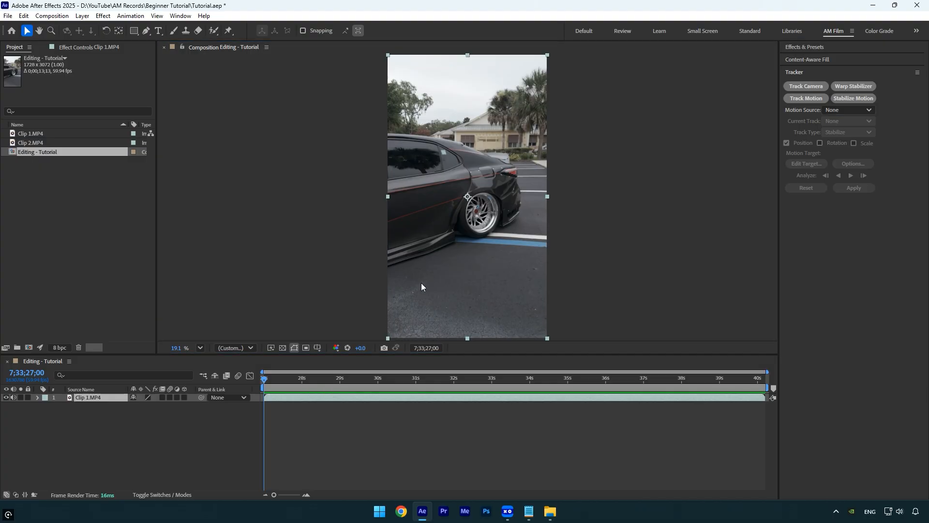
pyautogui.moveTo(26, 30)
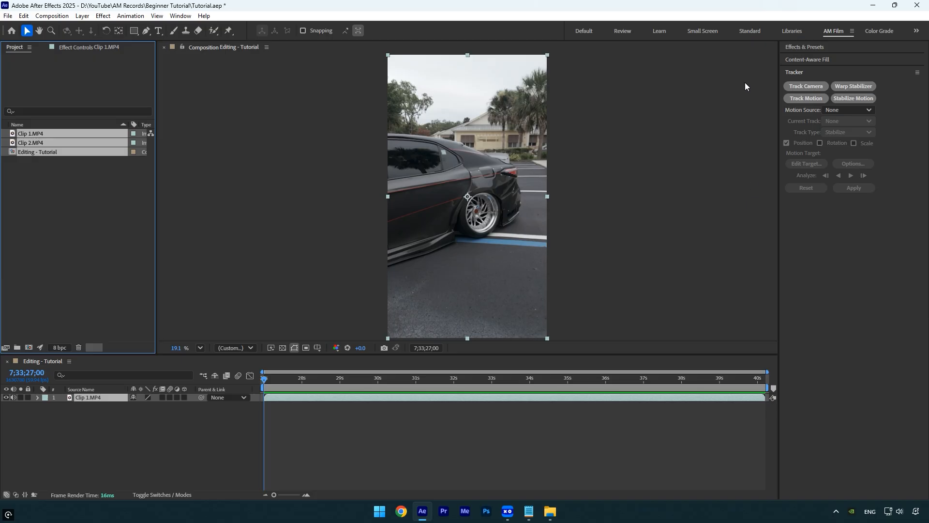
pyautogui.moveTo(802, 58)
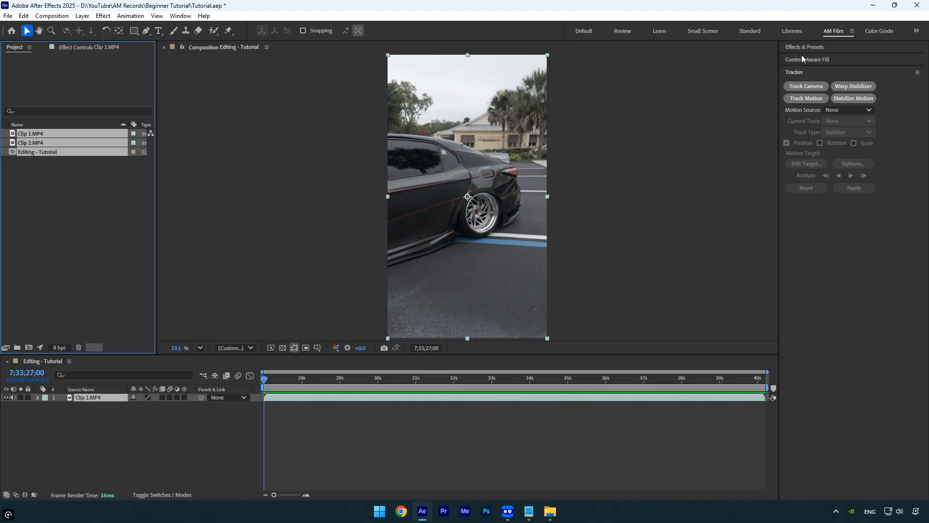
# Expand the Content-Aware Fill panel beside the Tracker panel
pyautogui.click(806, 59)
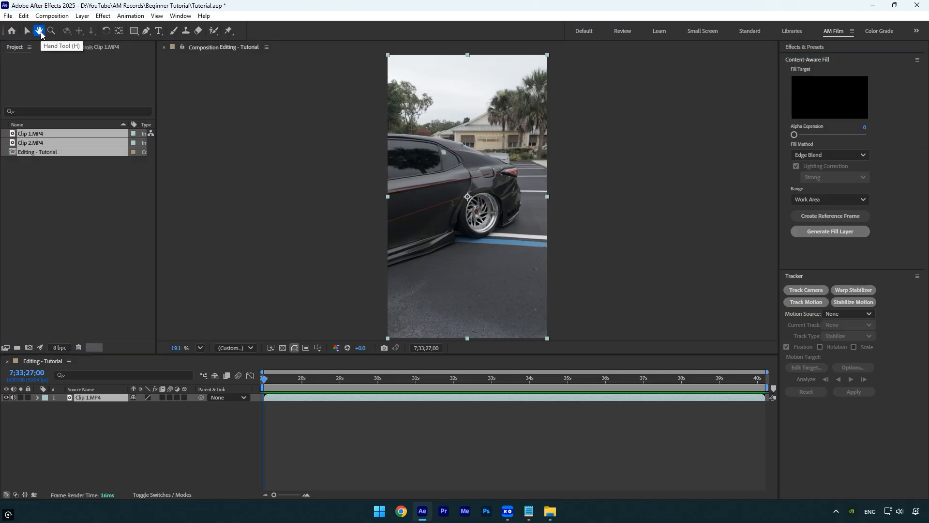
# Pan across the car footage with the Hand Tool, then pick the Zoom Tool
pyautogui.moveTo(466, 196); pyautogui.dragTo(299, 216)
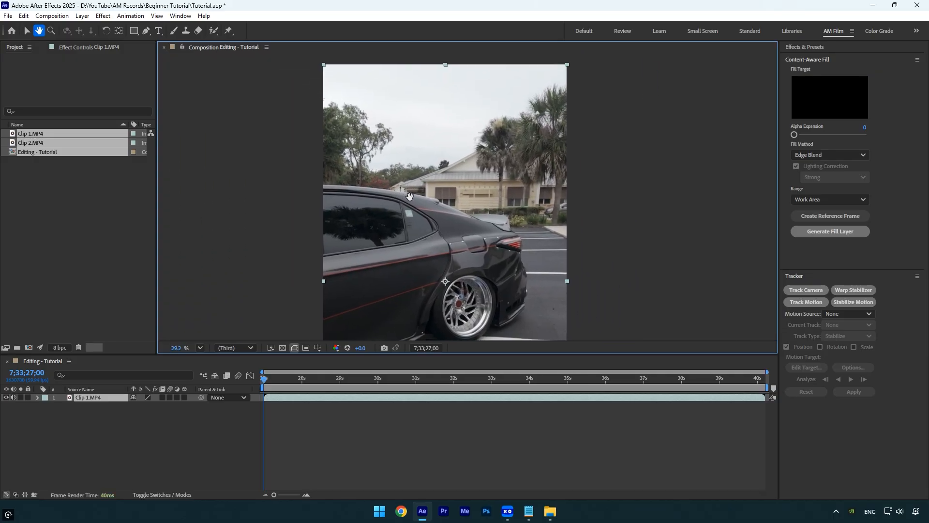
pyautogui.click(51, 31)
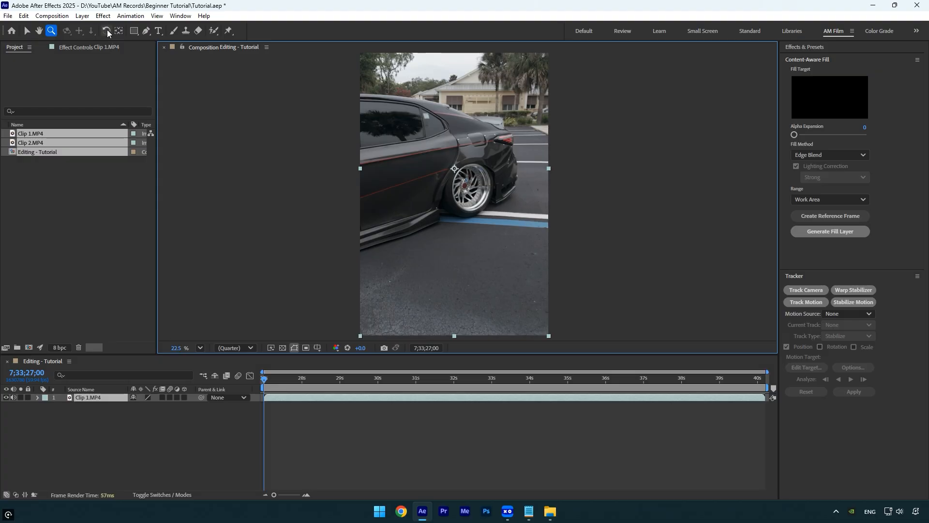
# Try the Rotation and Anchor Point tools on Clip 1, then reveal the shape tool flyout
pyautogui.click(106, 30)
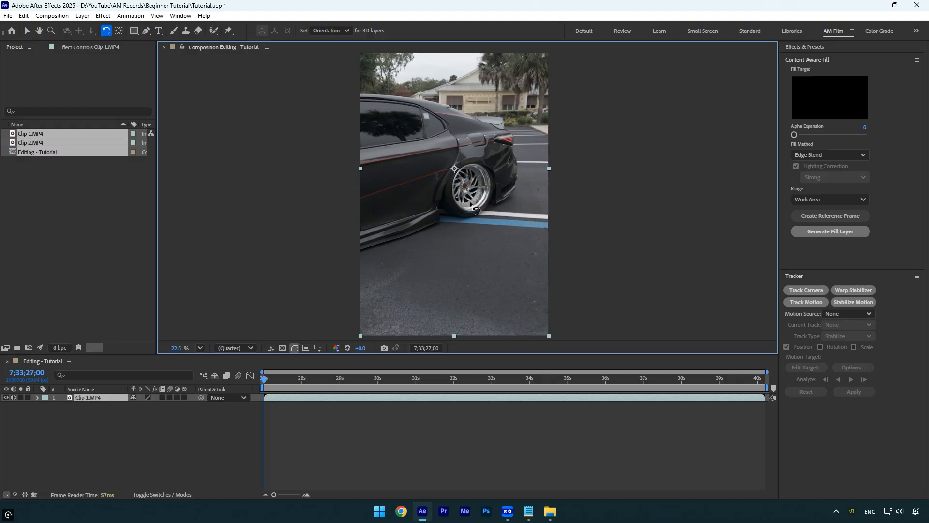
pyautogui.moveTo(365, 196)
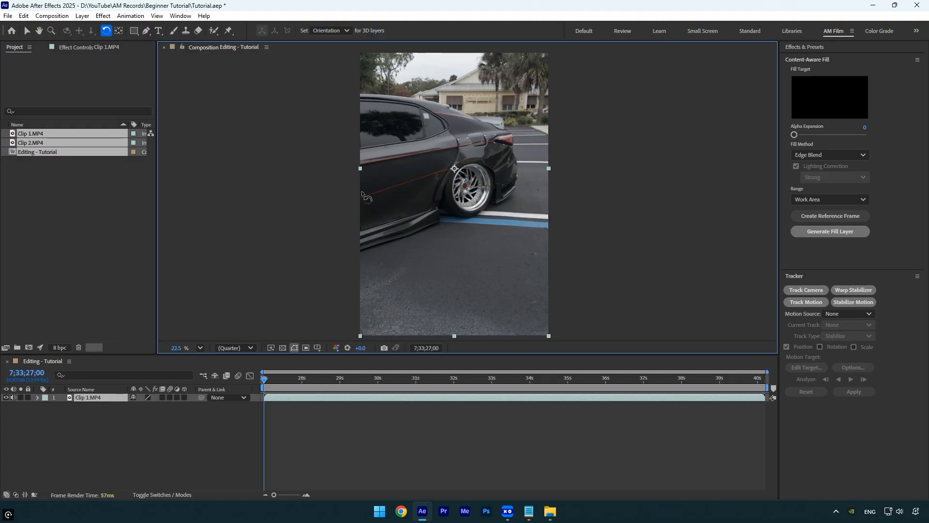
pyautogui.click(118, 30)
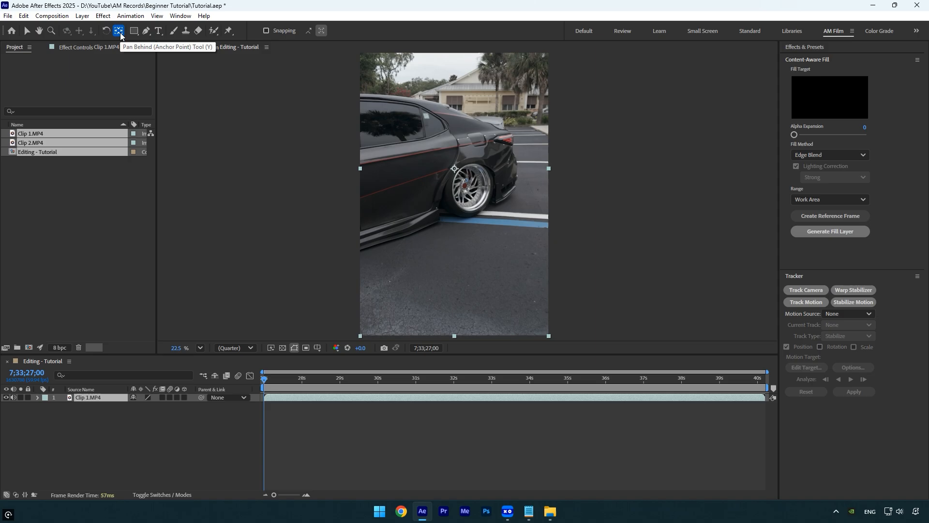
pyautogui.moveTo(453, 192)
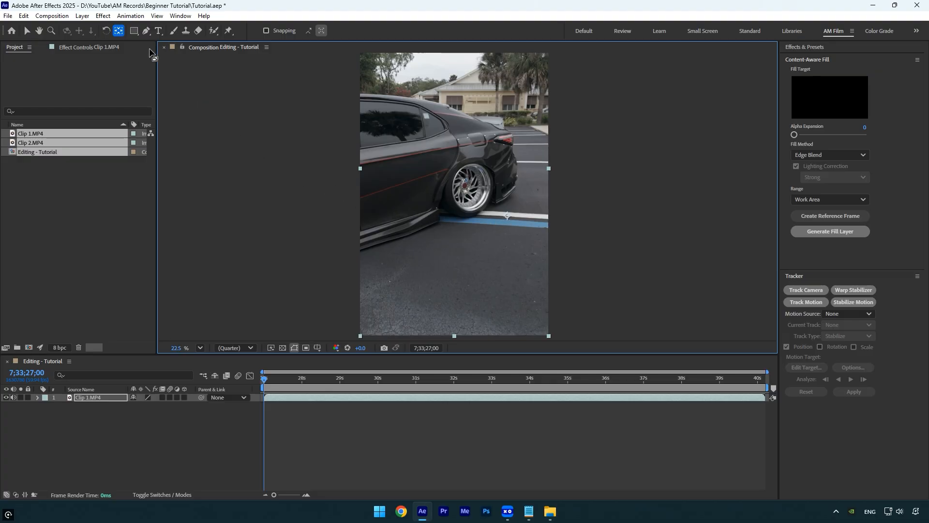
pyautogui.click(133, 30)
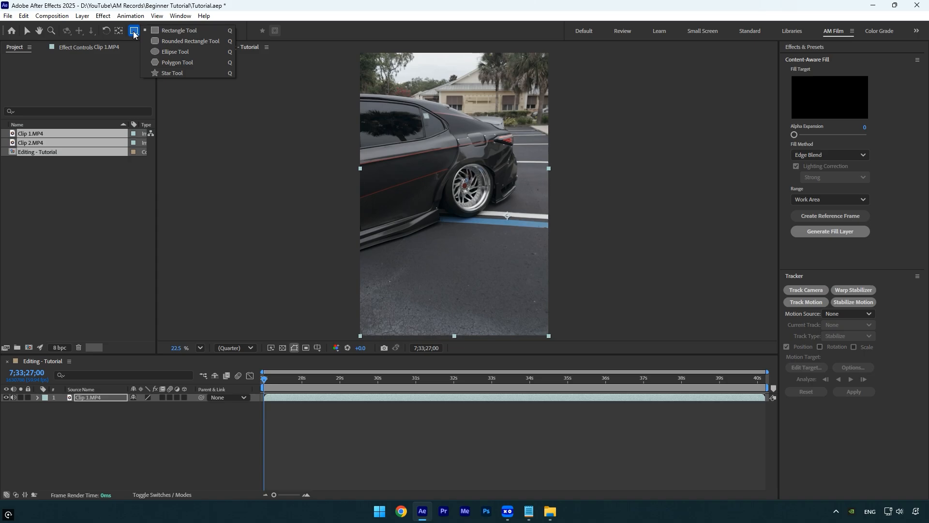
# Select the Pen Tool, then the Type Tool, exposing Clip 1's transform properties
pyautogui.click(146, 30)
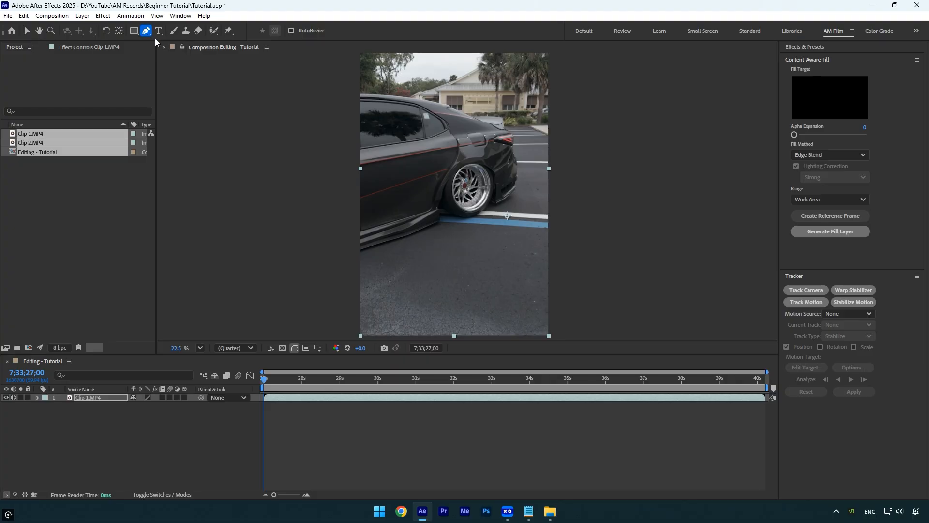
pyautogui.click(158, 30)
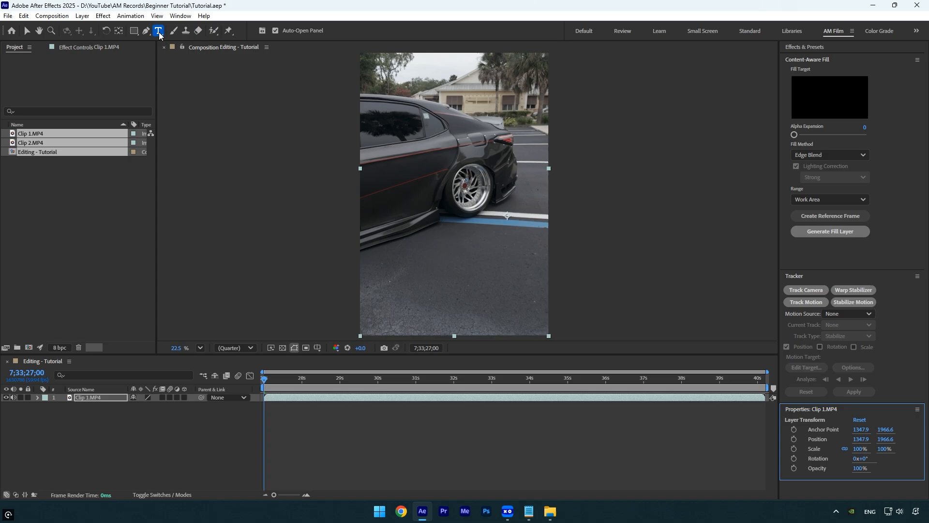
pyautogui.moveTo(172, 30)
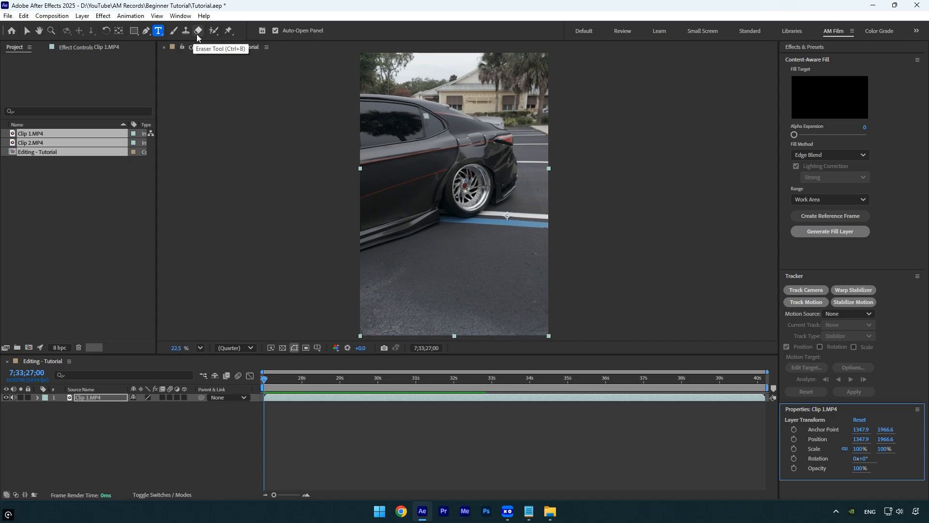
pyautogui.moveTo(212, 31)
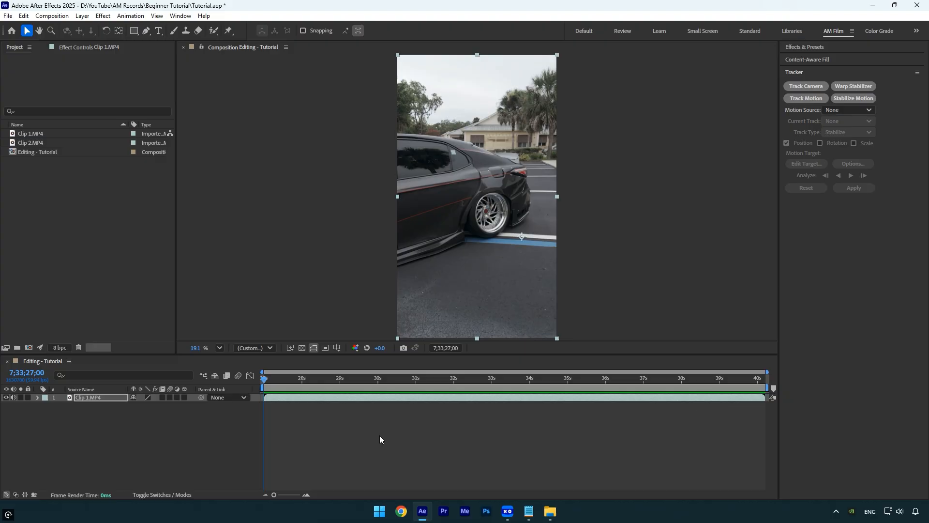
pyautogui.moveTo(33, 165)
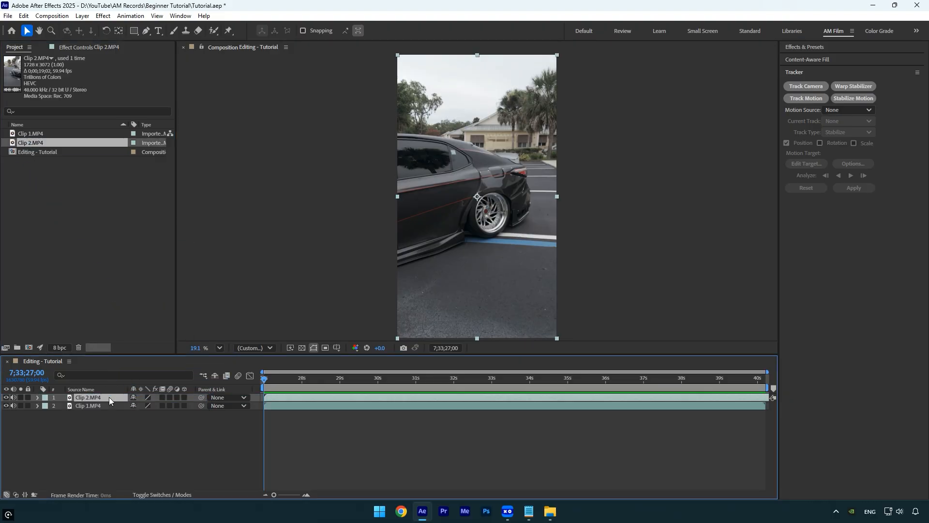
# Scrub the time ruler around 29 seconds to preview Clip 2 layered over Clip 1
pyautogui.click(344, 378)
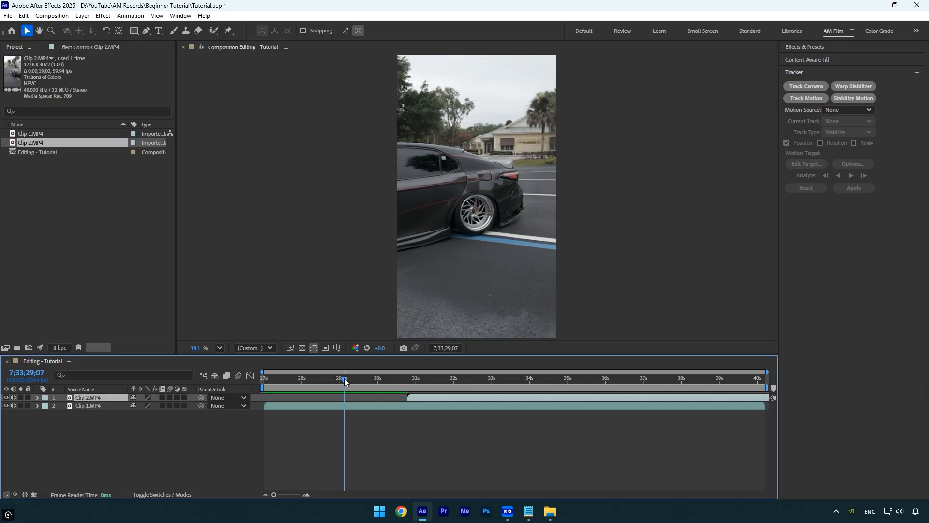
pyautogui.moveTo(343, 381); pyautogui.dragTo(325, 381)
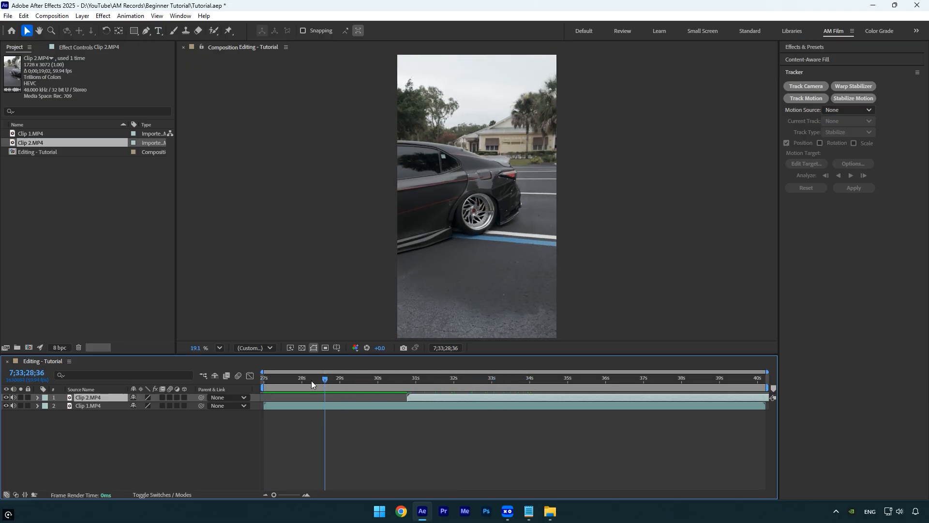
pyautogui.moveTo(326, 379); pyautogui.dragTo(343, 379)
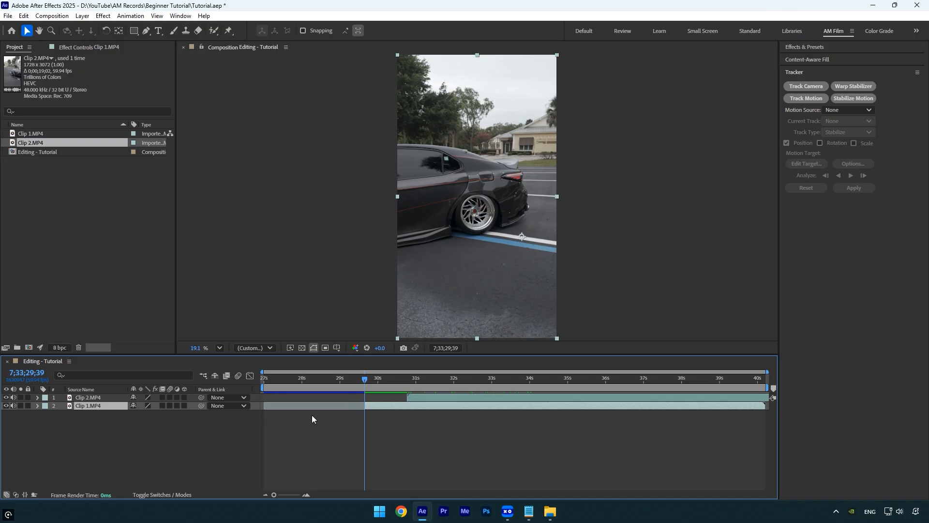
# Set the current time to 7;33;29;28 and trim Clip 1's out point there
pyautogui.click(328, 377)
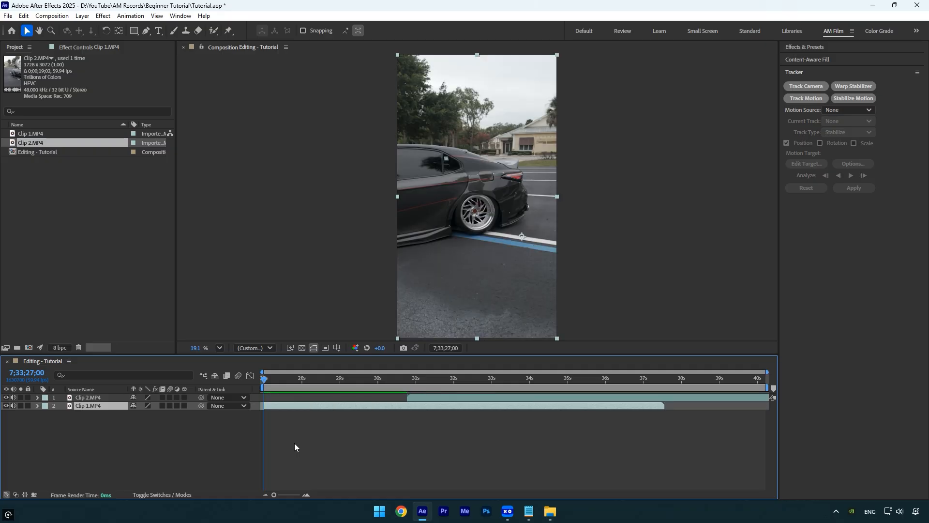
pyautogui.click(357, 377)
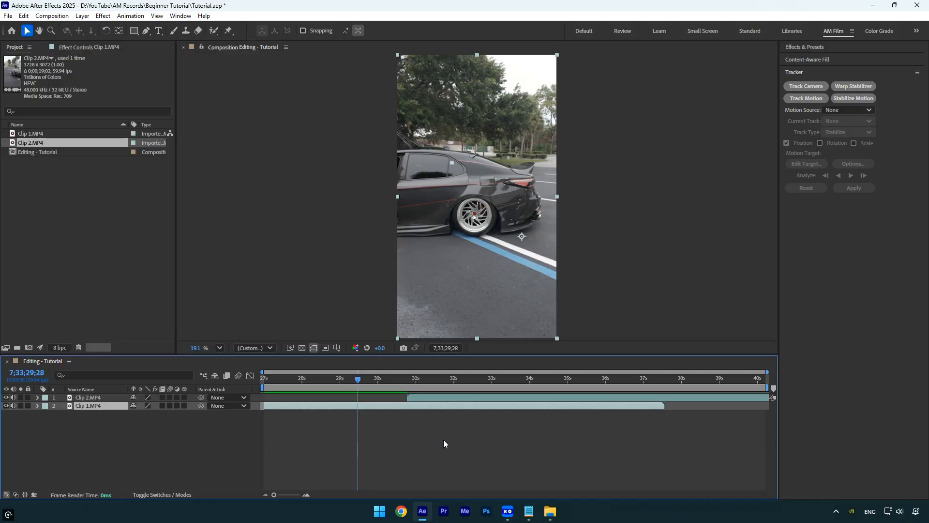
pyautogui.moveTo(445, 442)
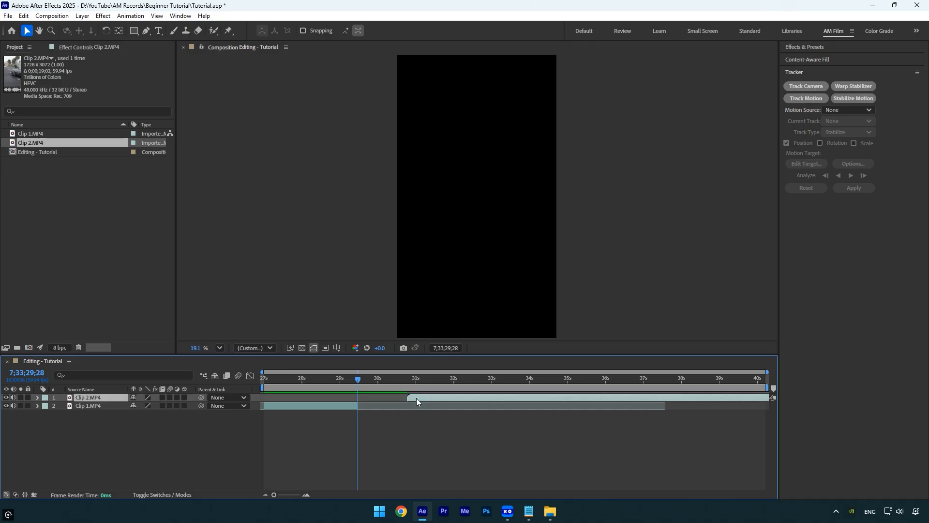
# Slide Clip 2 to start where trimmed Clip 1 ends, then preview the sequence
pyautogui.click(464, 379)
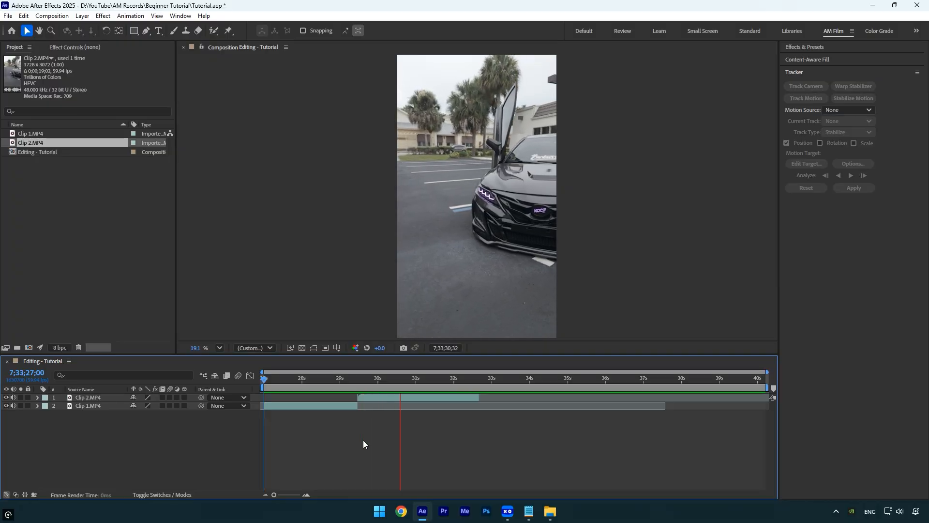
pyautogui.click(471, 377)
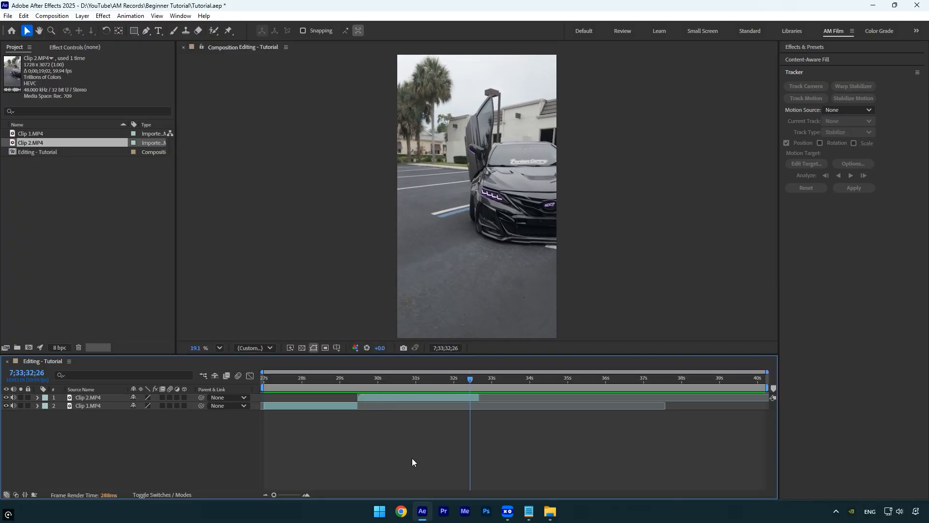
pyautogui.moveTo(441, 439)
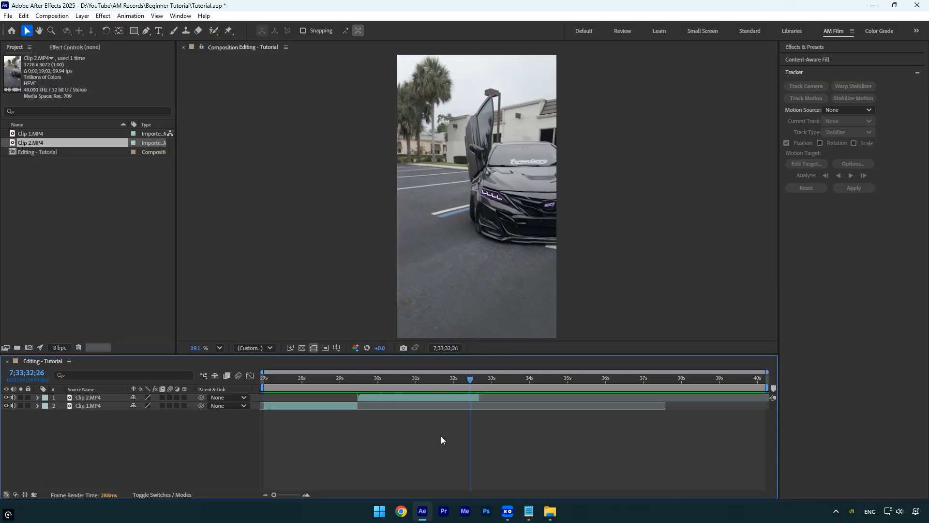